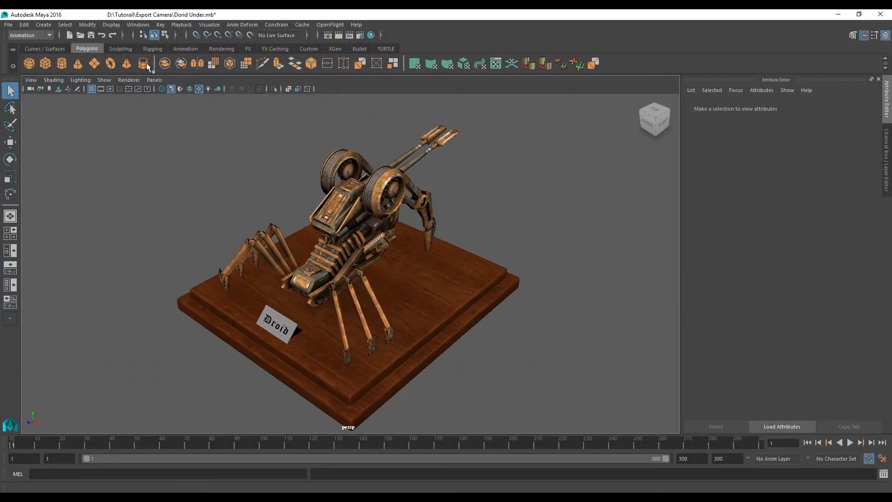
# Draw a three-point circular arc around the droid in the top view
pyautogui.click(43, 25)
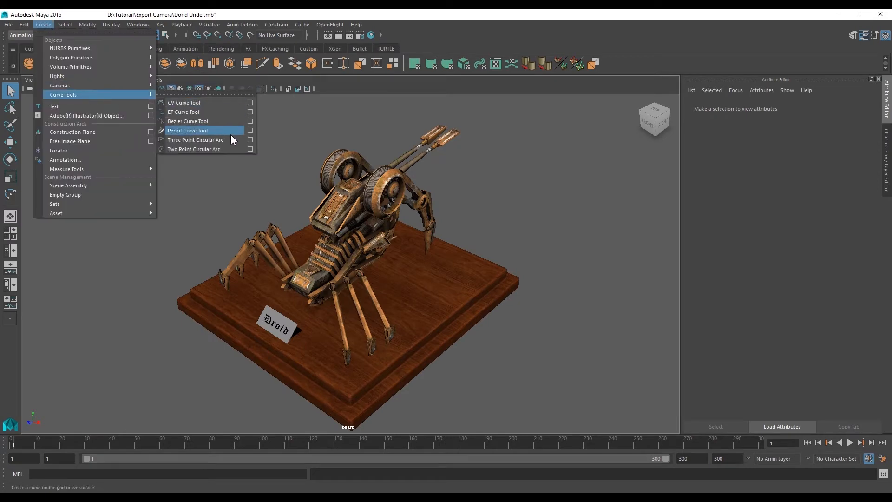
pyautogui.click(195, 139)
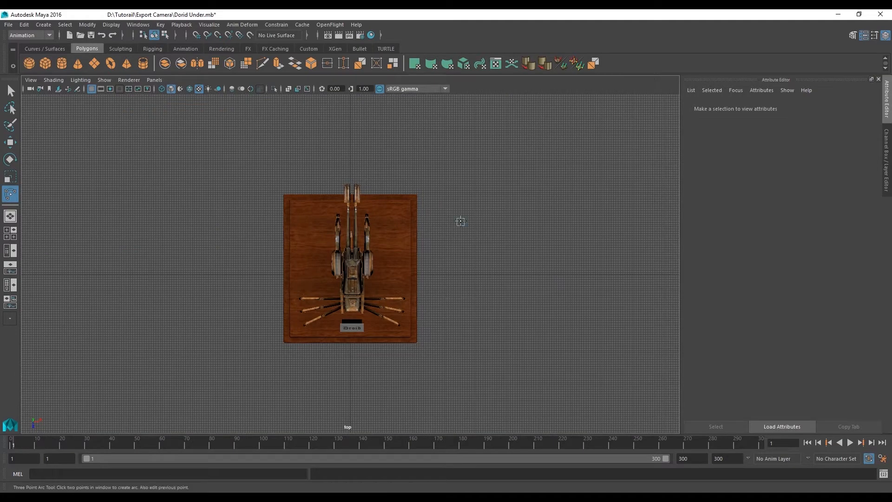
pyautogui.click(256, 362)
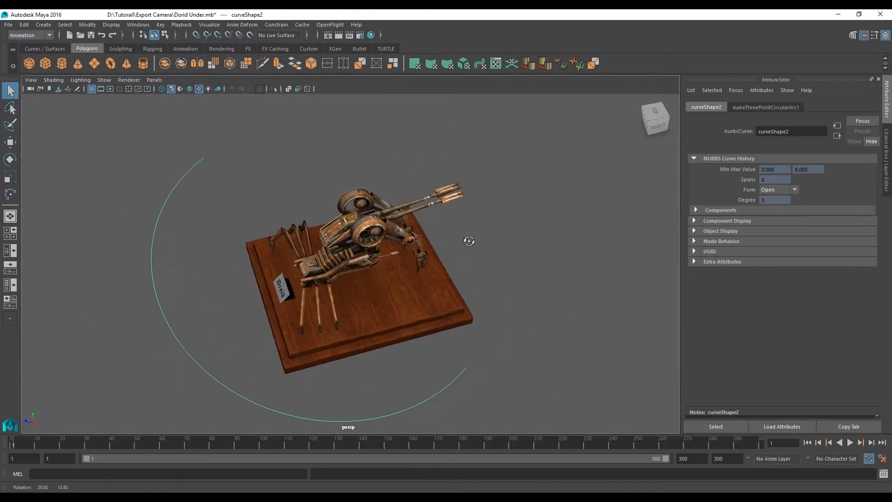
# Create a camera and rename it Maya_Path_Camera in the Outliner
pyautogui.click(44, 25)
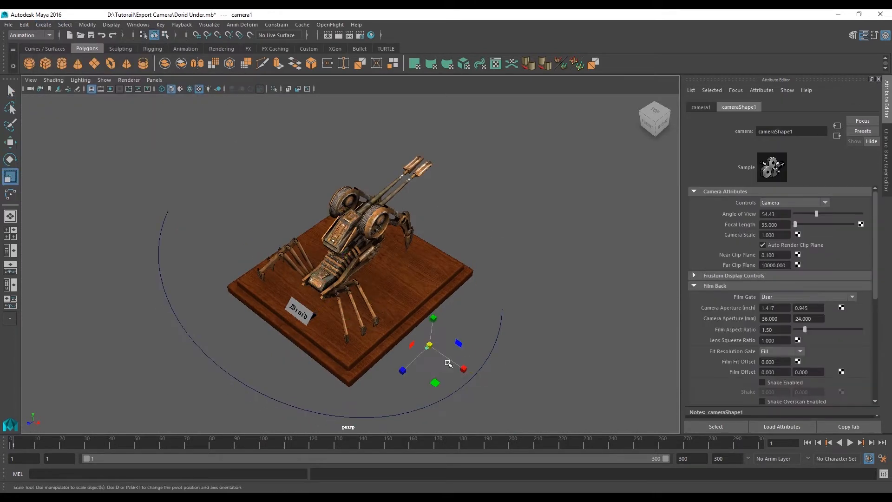
pyautogui.click(138, 25)
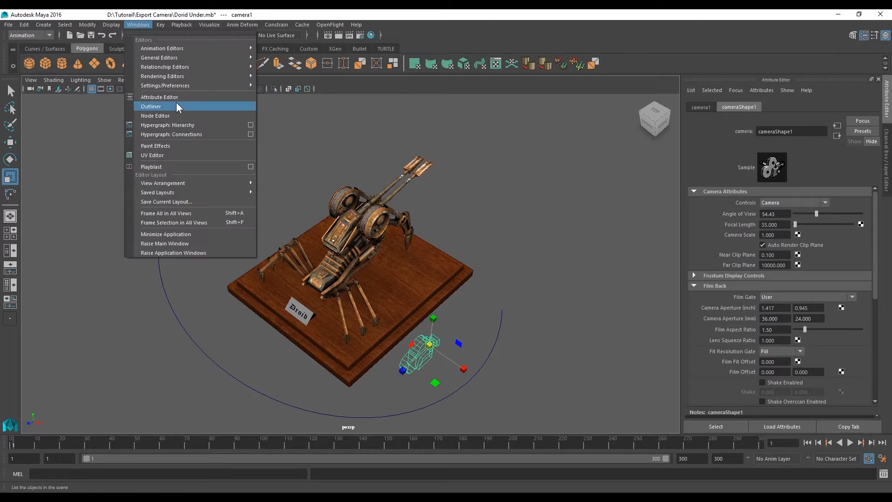
pyautogui.click(151, 106)
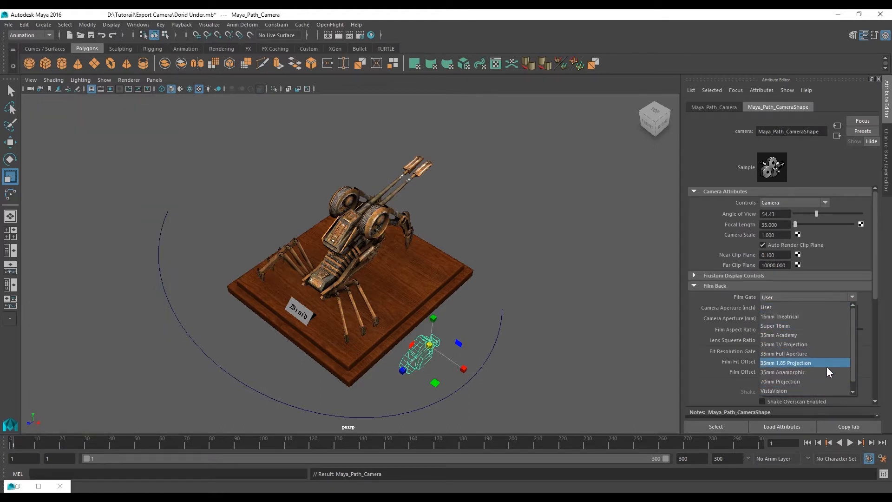
# Set the camera's Film Gate to 70mm Projection and Fit Resolution Gate to Horizontal
pyautogui.click(781, 382)
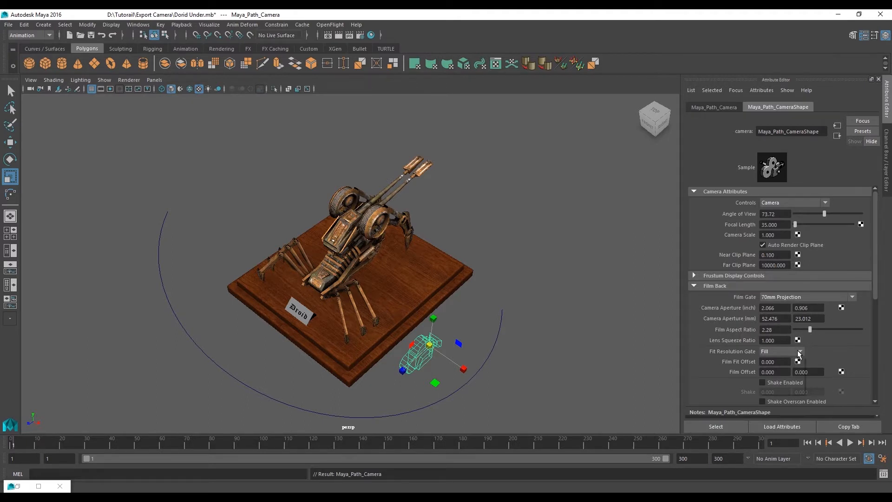
pyautogui.click(801, 352)
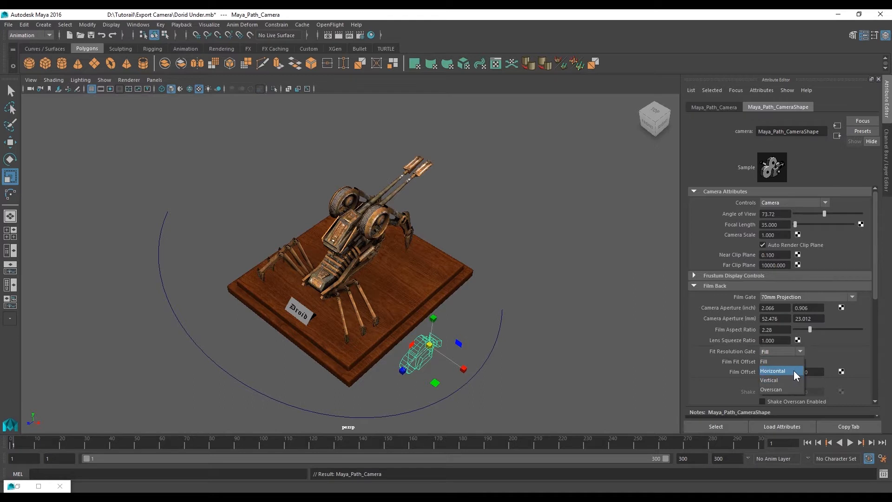
pyautogui.click(773, 370)
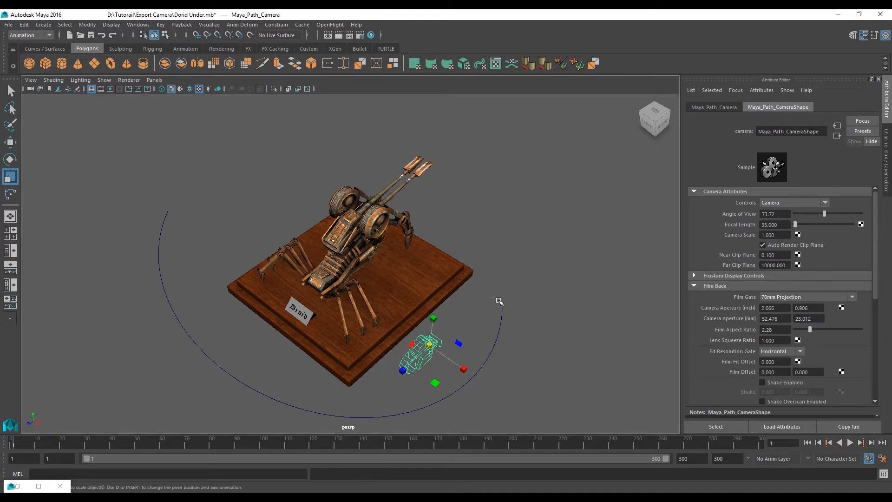
# Attach Maya_Path_Camera to the arc as a motion path, then select its rotate channels
pyautogui.click(276, 25)
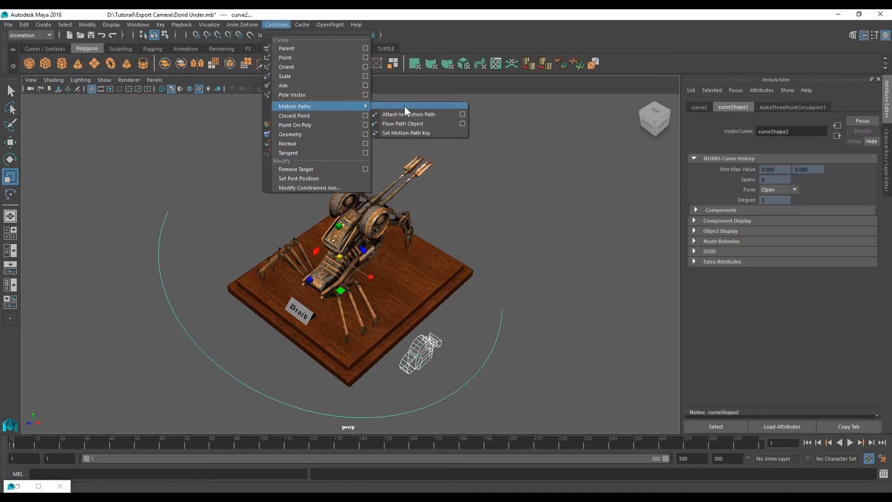
pyautogui.click(408, 115)
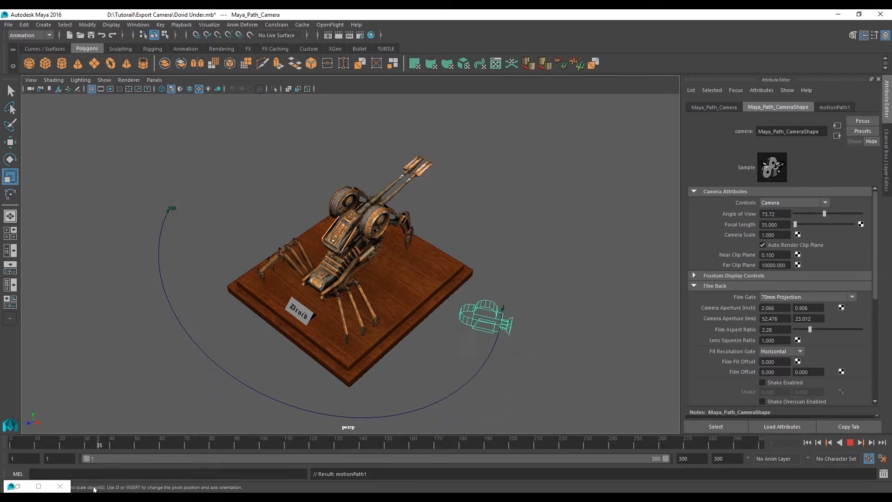
pyautogui.click(487, 313)
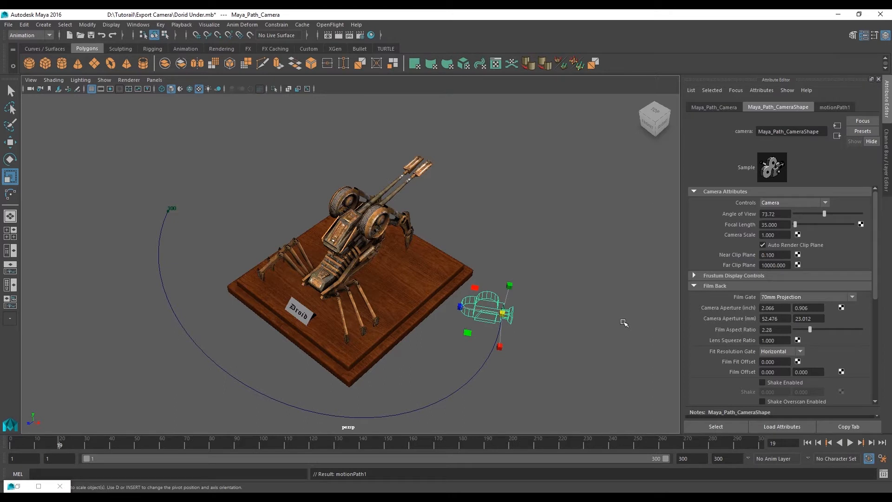
pyautogui.moveTo(823, 170)
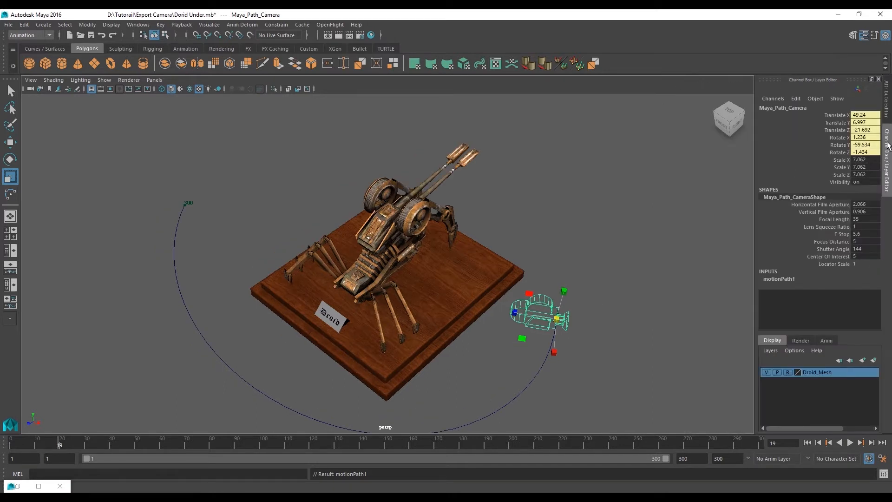
pyautogui.click(837, 144)
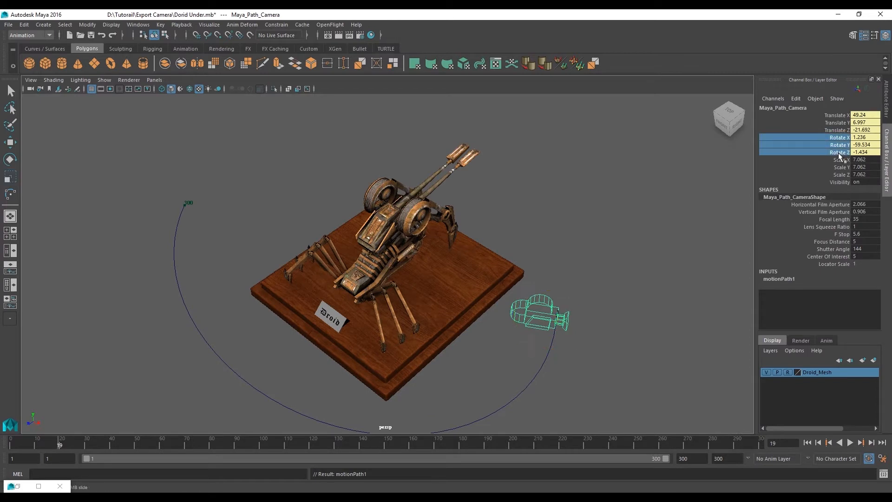
pyautogui.rightClick(839, 144)
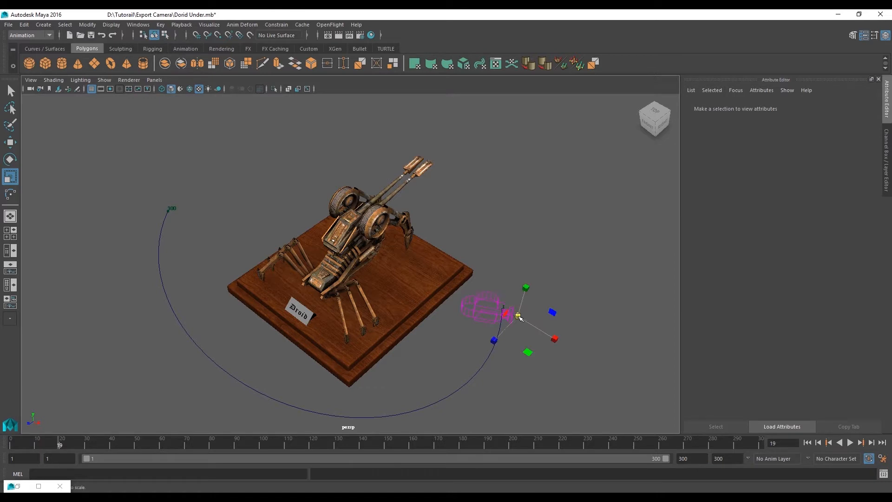
# Give Maya_Path_Camera an aim locator on the droid, framing it at 1920×1080
pyautogui.click(507, 314)
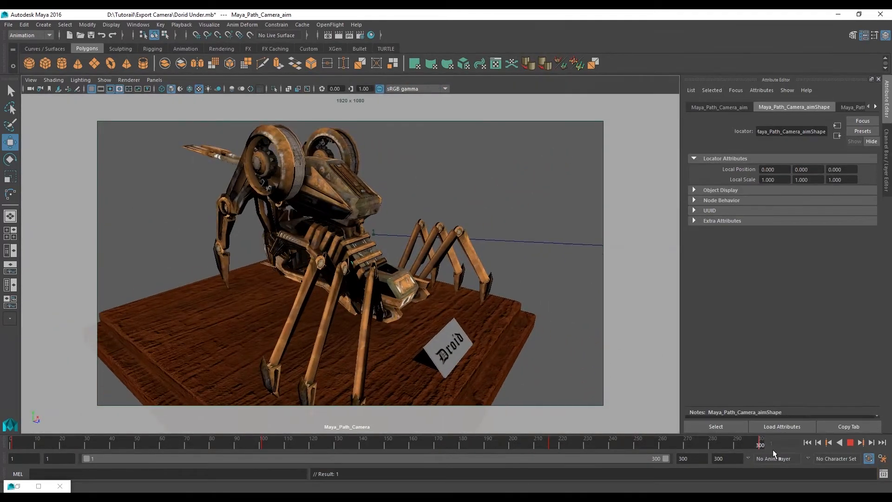
# Stop playback and set keys on Maya_Path_Camera's animated attributes
pyautogui.click(11, 446)
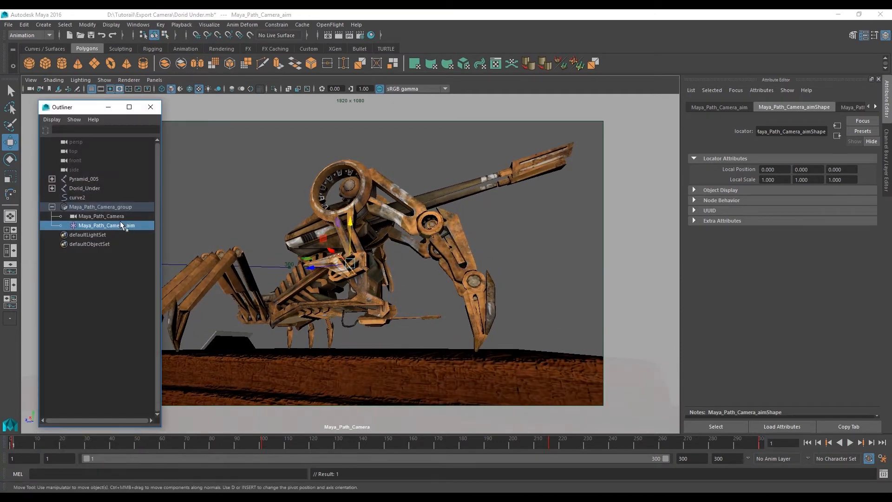
pyautogui.click(160, 24)
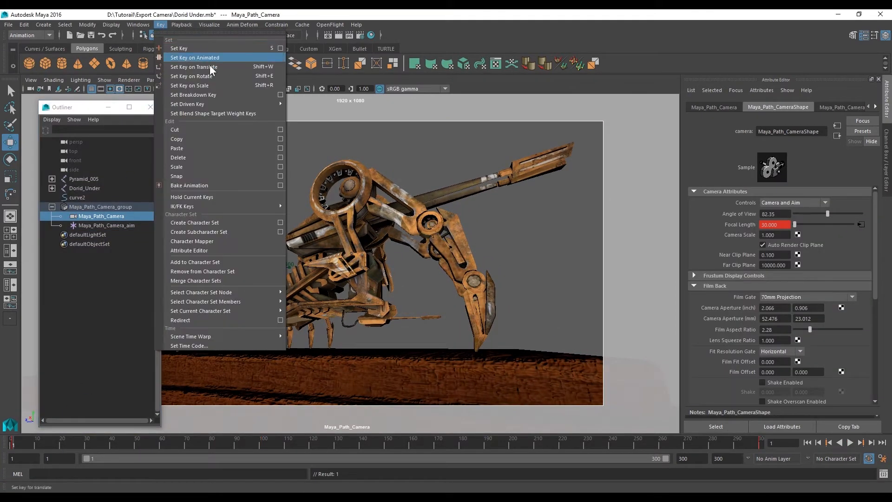
pyautogui.click(194, 58)
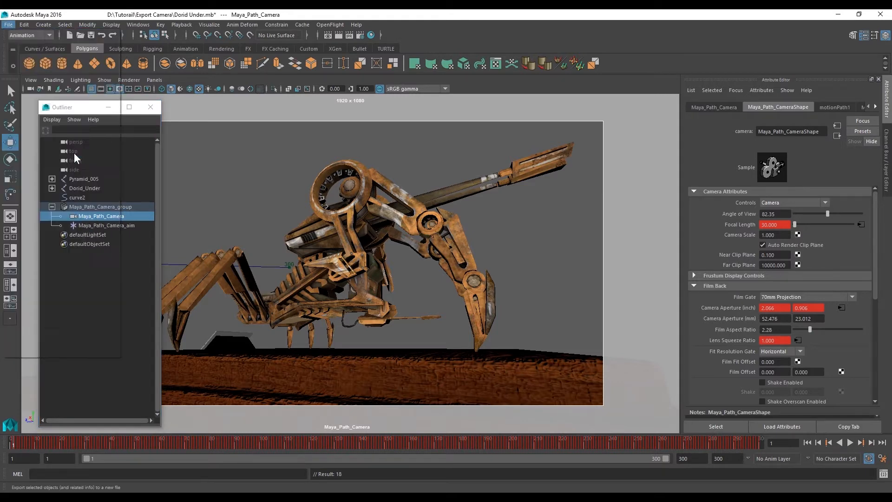
# Export the selected camera as an FBX file named Maya_Path_Camera
pyautogui.click(9, 25)
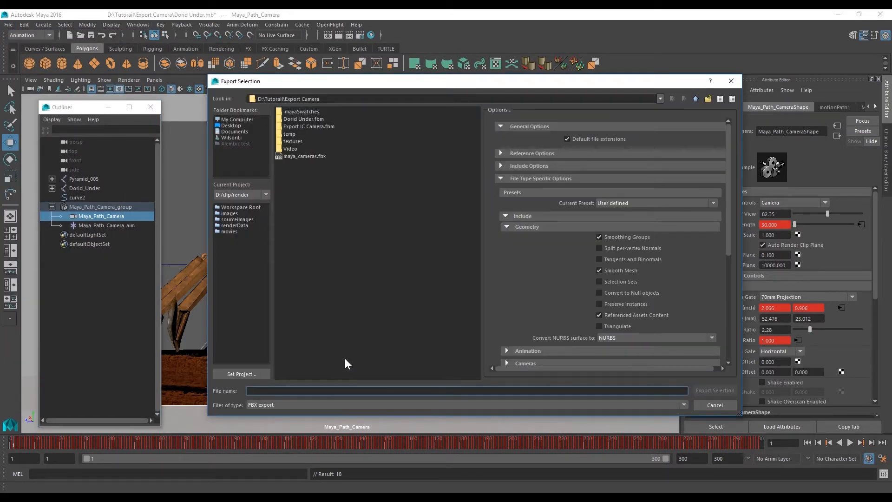
pyautogui.write('Maya_Path_Camera')
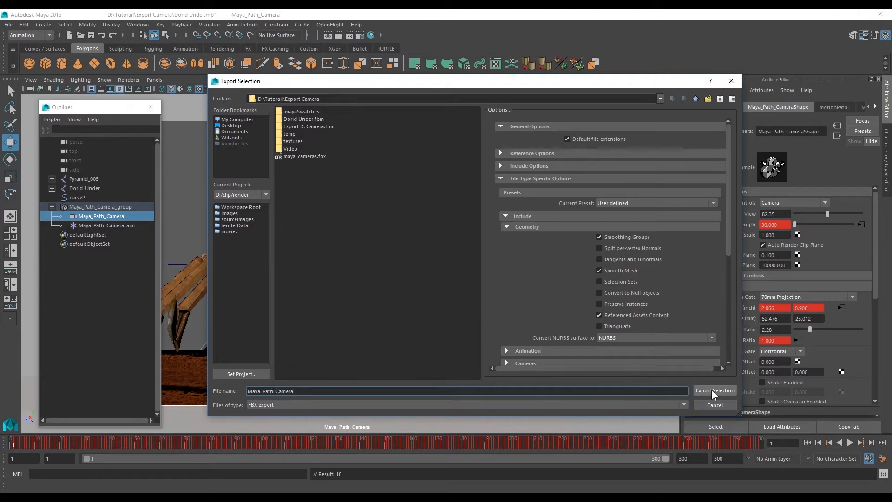
pyautogui.click(715, 391)
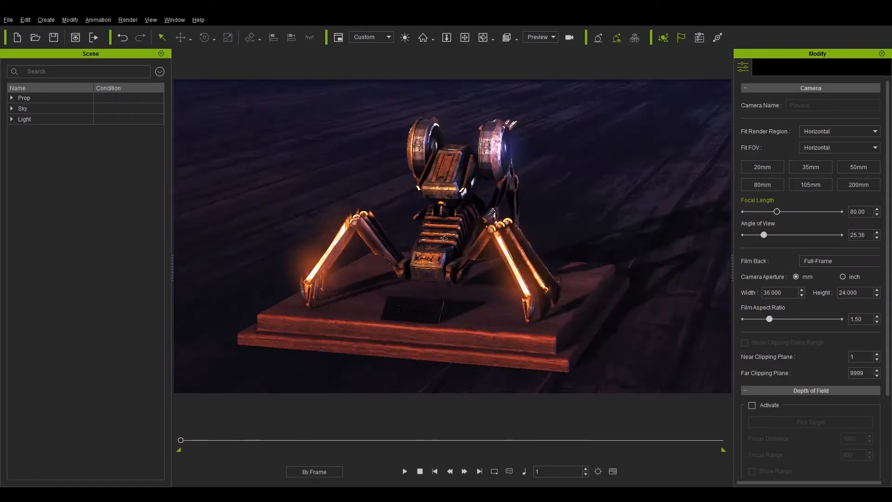
# Import Maya_Path_Camera.fbx as a camera at Camera Scale 1.00
pyautogui.click(8, 19)
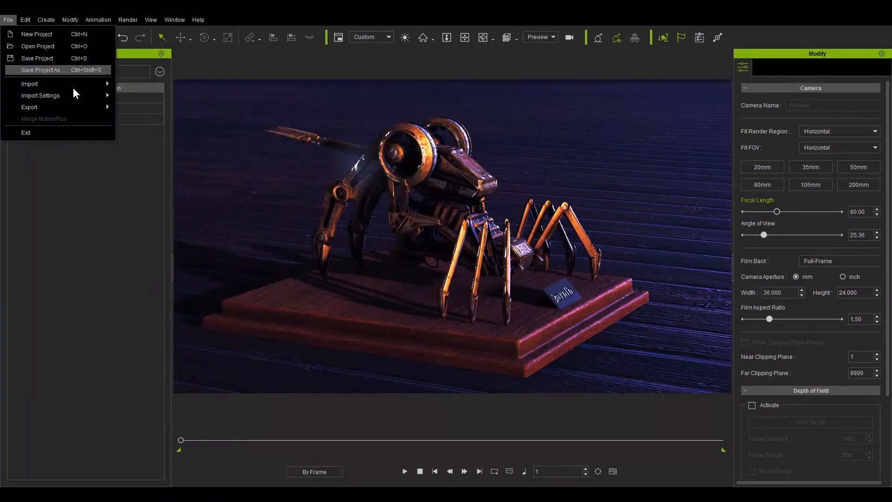
pyautogui.click(30, 84)
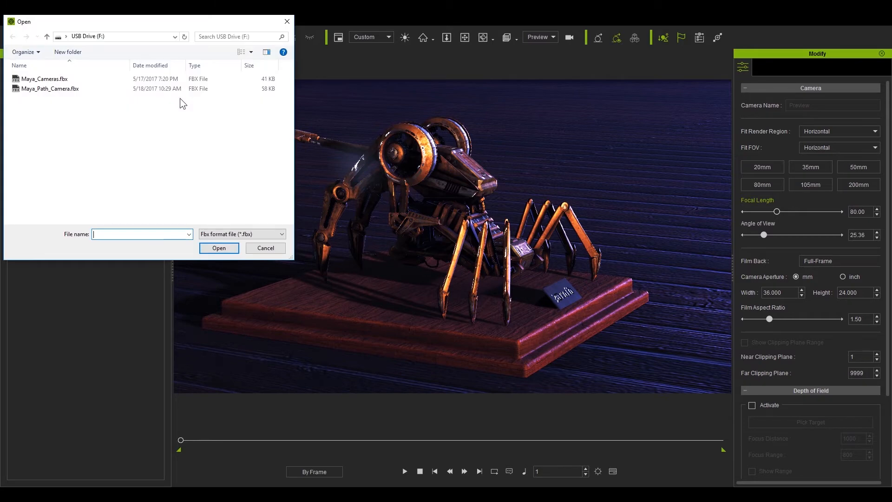
pyautogui.click(50, 89)
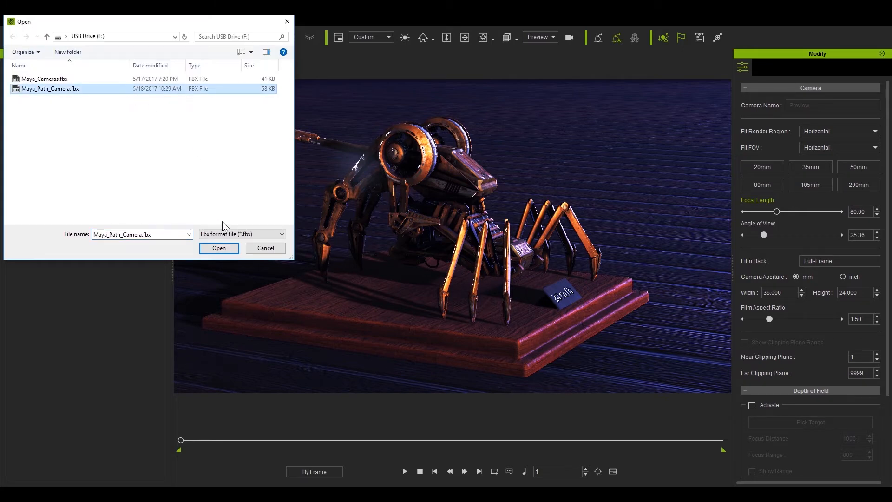
pyautogui.click(219, 247)
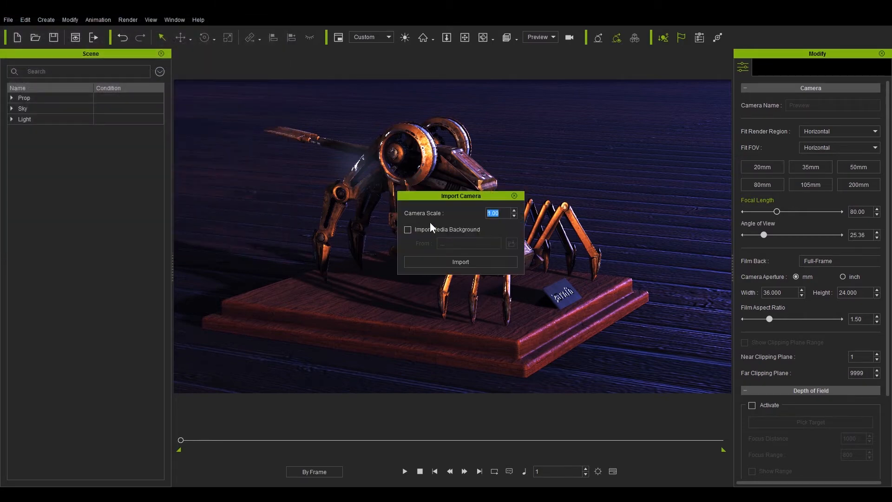
pyautogui.moveTo(459, 241)
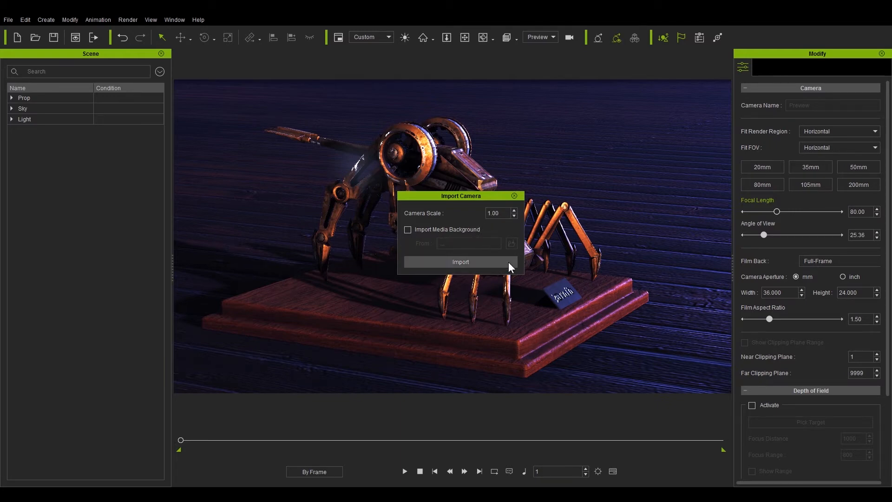
pyautogui.click(460, 262)
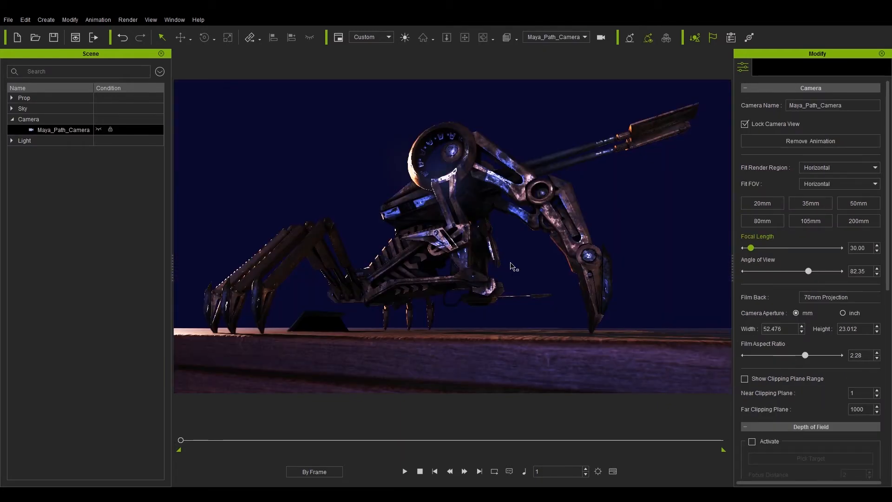
pyautogui.moveTo(84, 139)
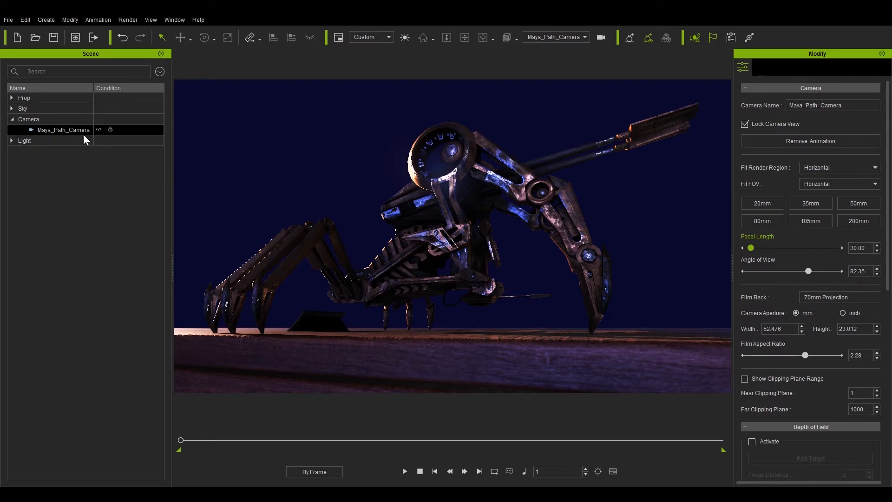
# Play the Maya path camera animation through to frame 300
pyautogui.click(555, 36)
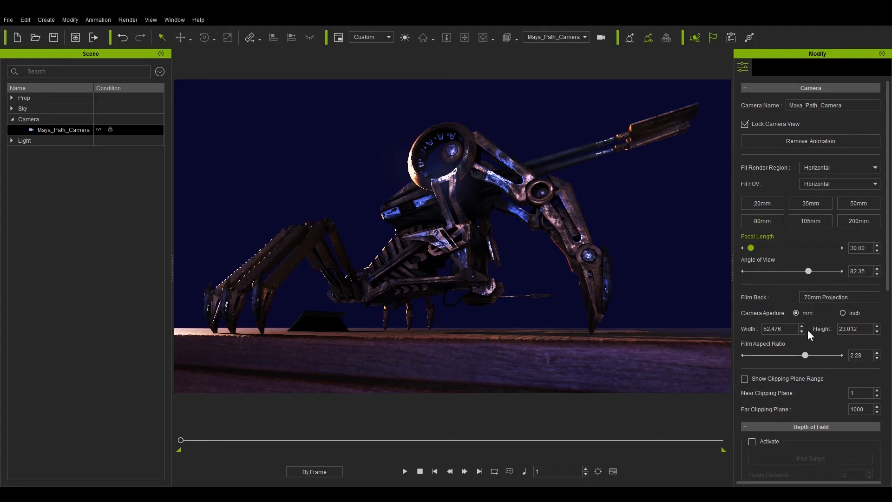
pyautogui.moveTo(837, 345)
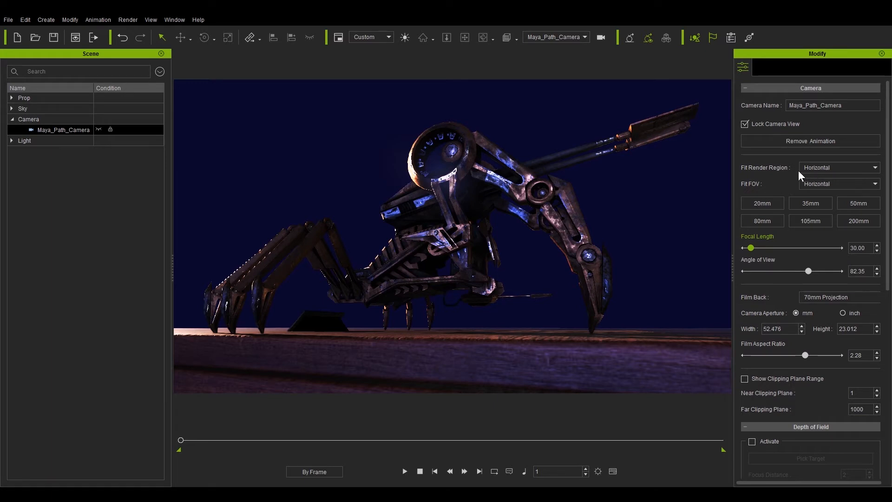
pyautogui.moveTo(449, 394)
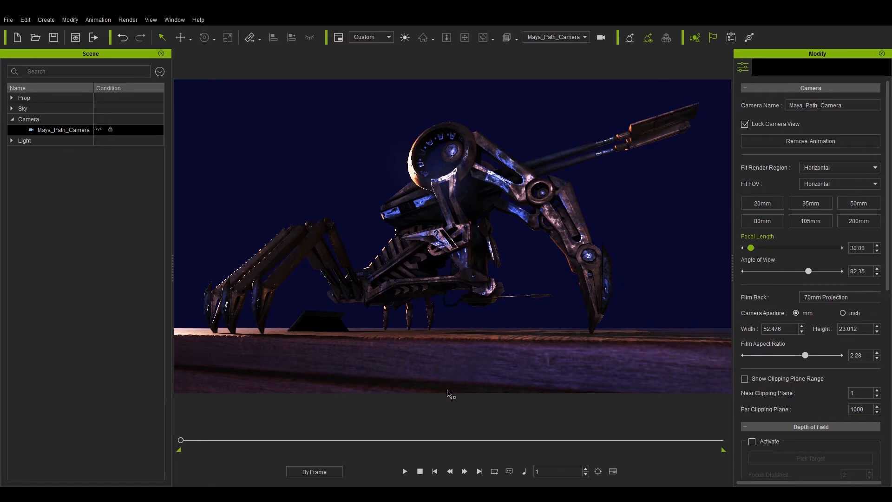
pyautogui.click(405, 471)
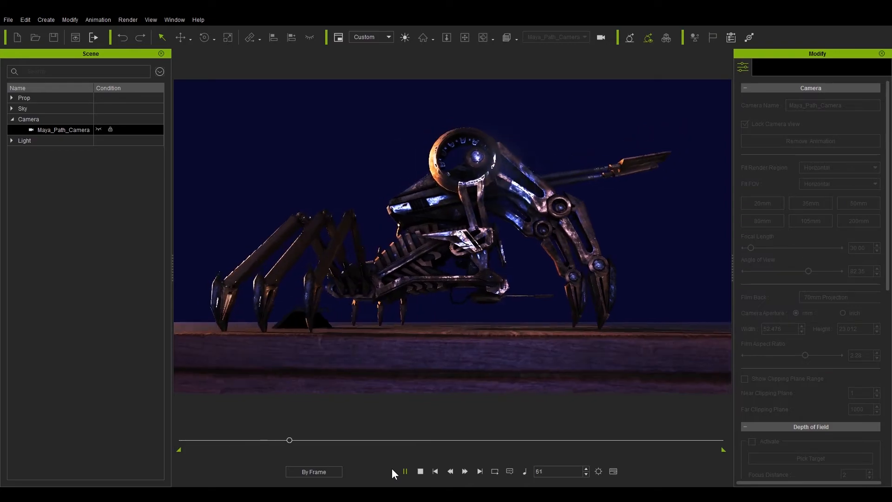
pyautogui.click(405, 471)
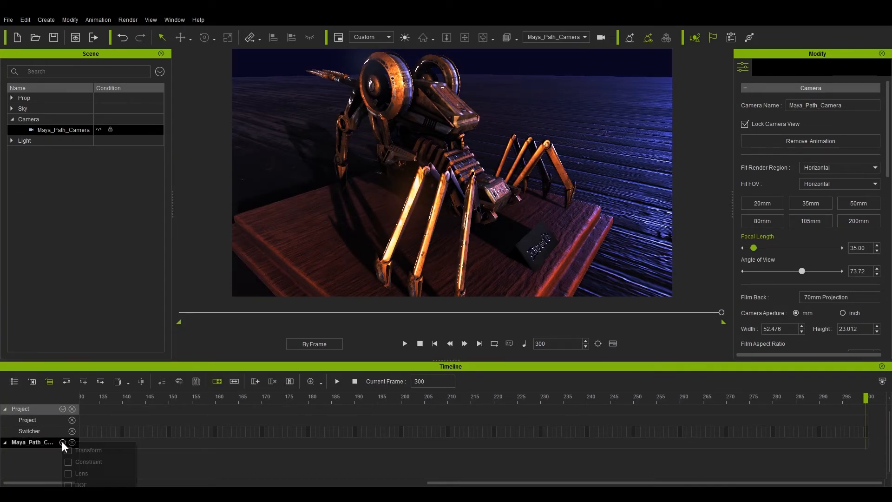
# Show the camera's Transform track, return to frame 1, and inspect Focal Length
pyautogui.click(88, 451)
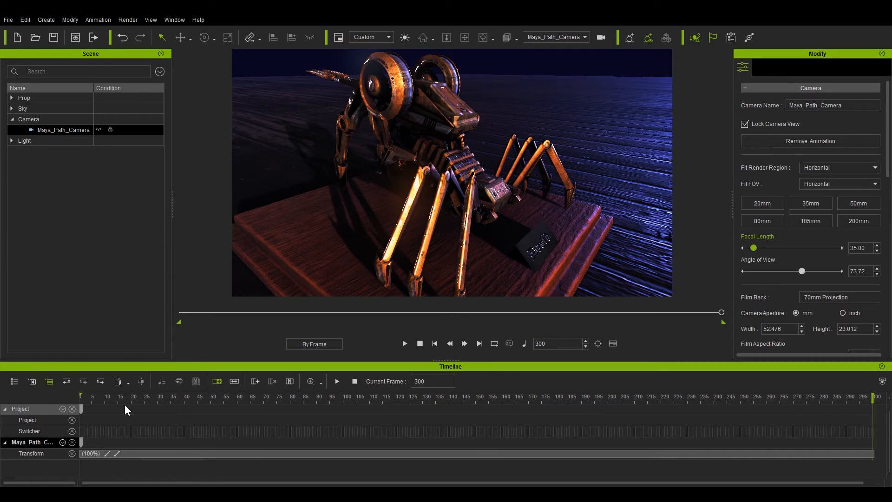
pyautogui.click(434, 343)
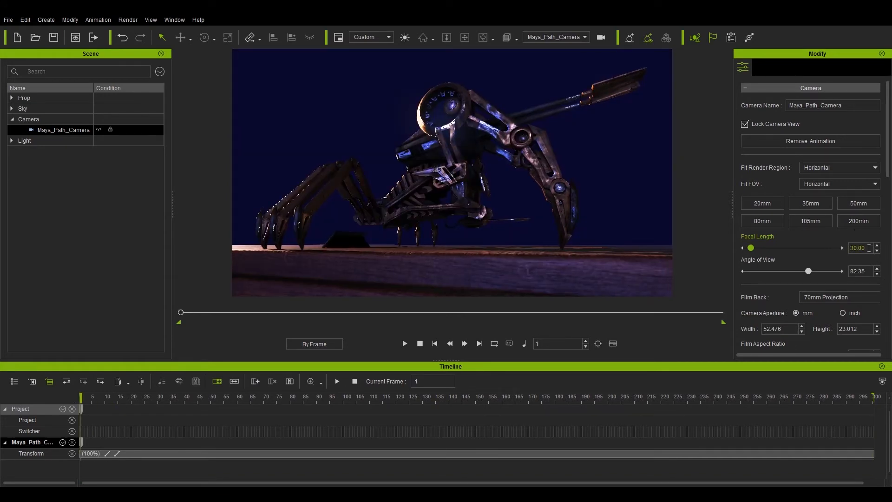
pyautogui.click(107, 394)
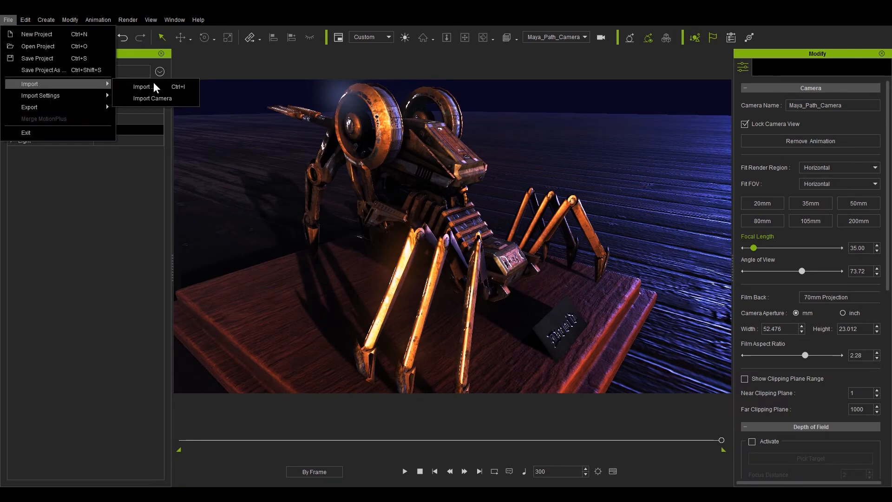
# Import Maya_Cameras.fbx at scale 1.00, adding the truck, pedestal and dolly cameras
pyautogui.click(142, 86)
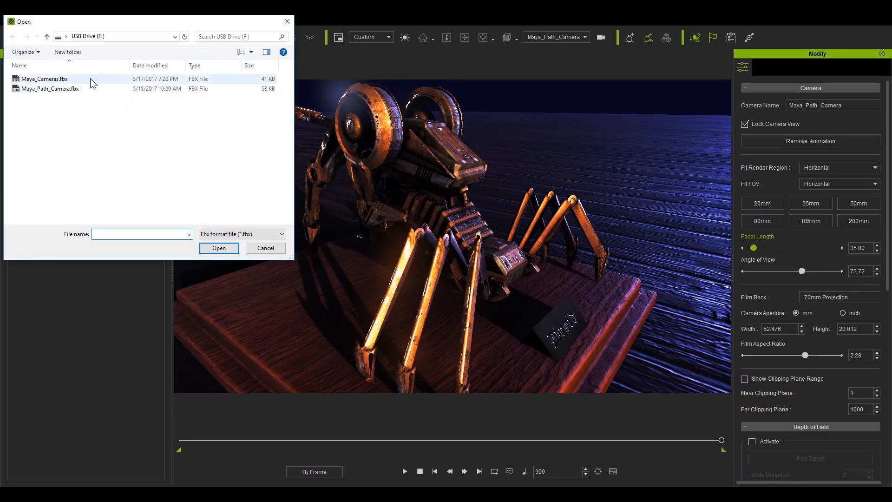
pyautogui.click(44, 79)
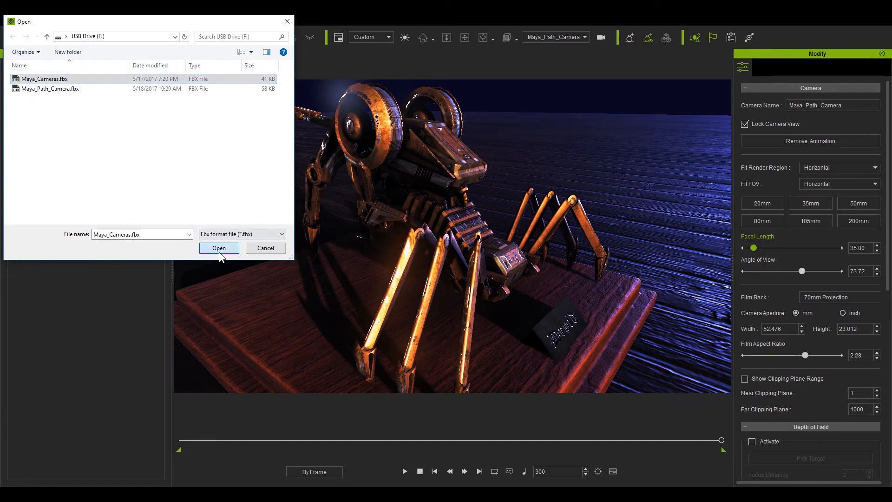
pyautogui.click(218, 248)
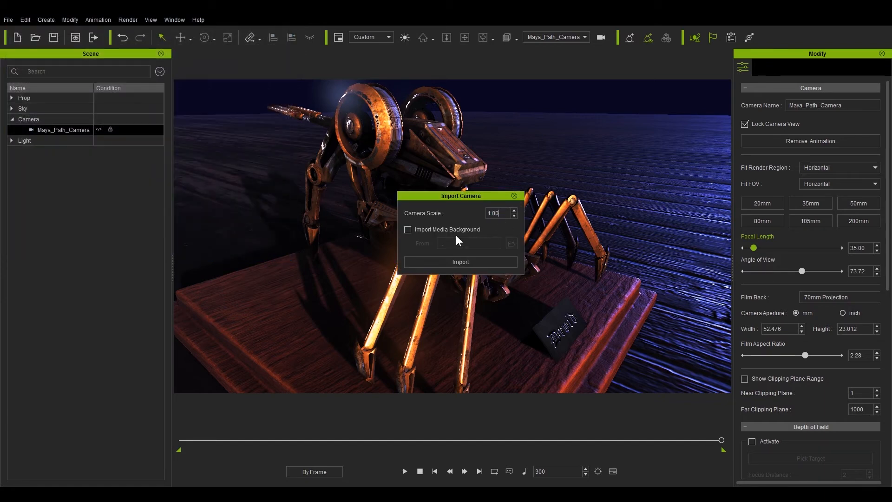
pyautogui.click(460, 262)
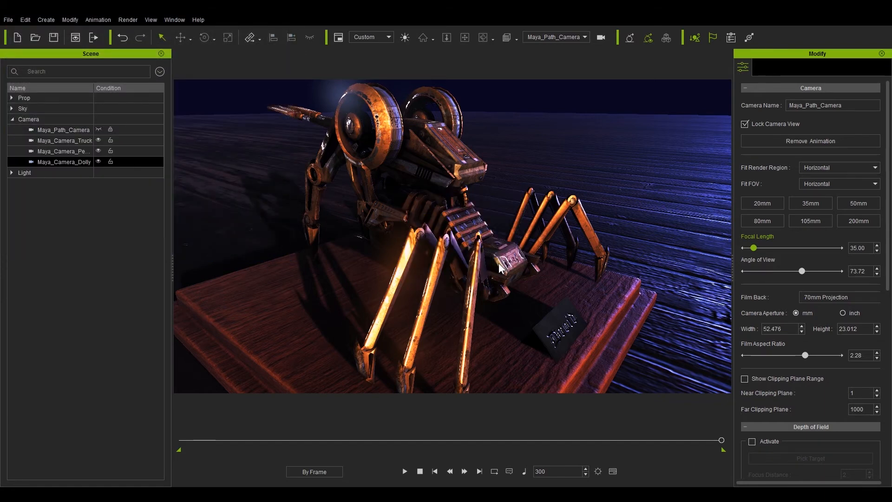
pyautogui.click(64, 140)
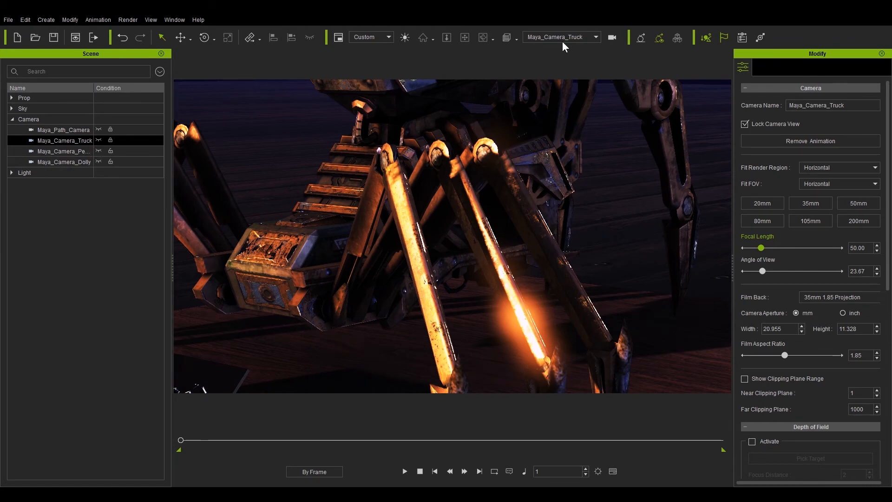
pyautogui.moveTo(810, 324)
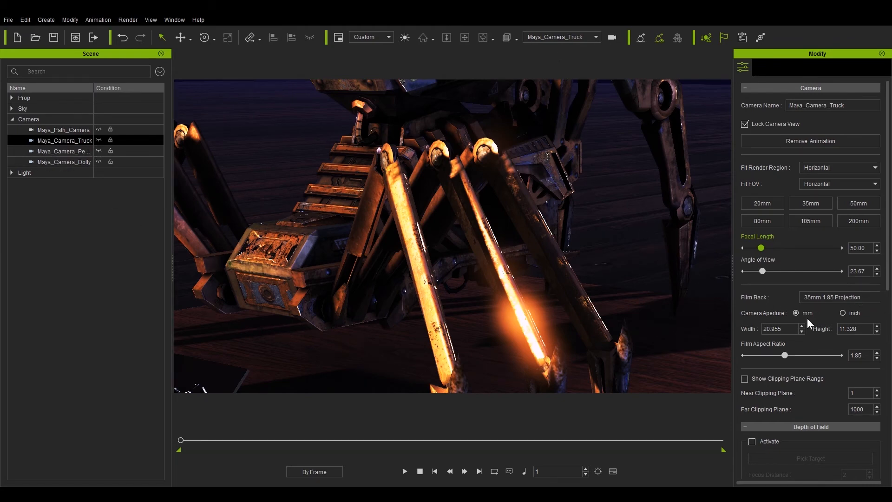
pyautogui.moveTo(723, 366)
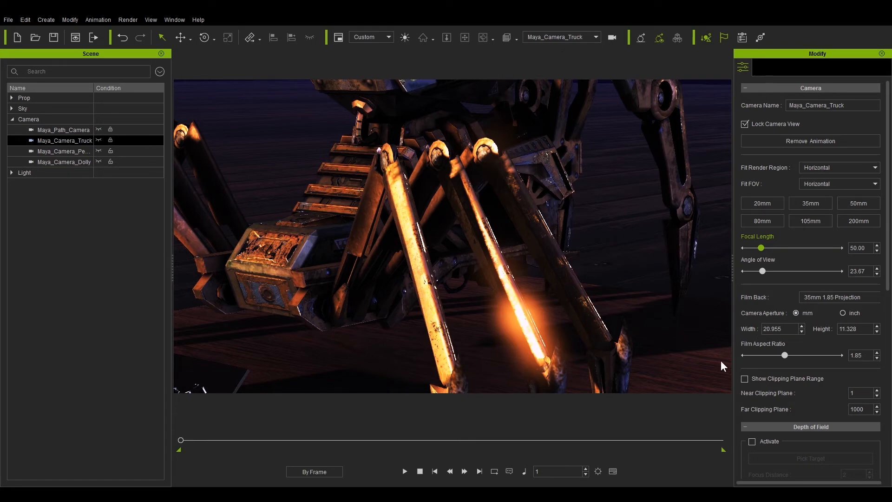
# Play and stop Maya_Camera_Truck's sideways move, then switch to Maya_Camera_Pedestal
pyautogui.click(404, 471)
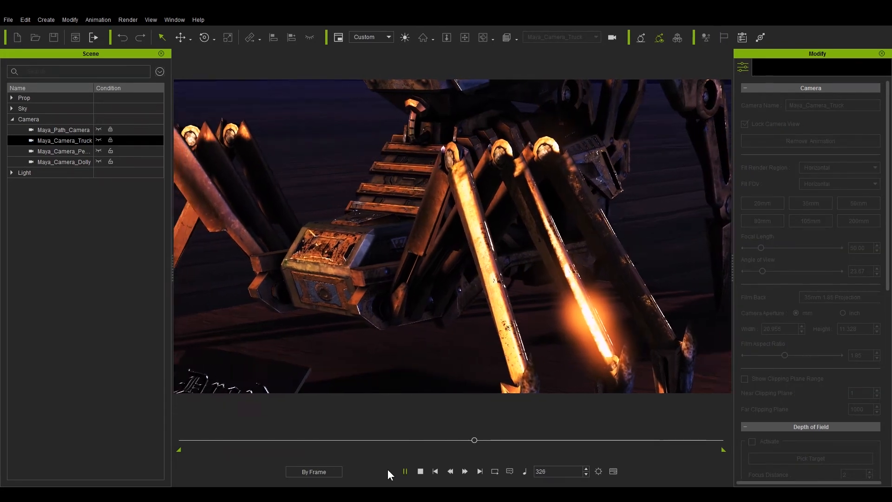
pyautogui.click(420, 471)
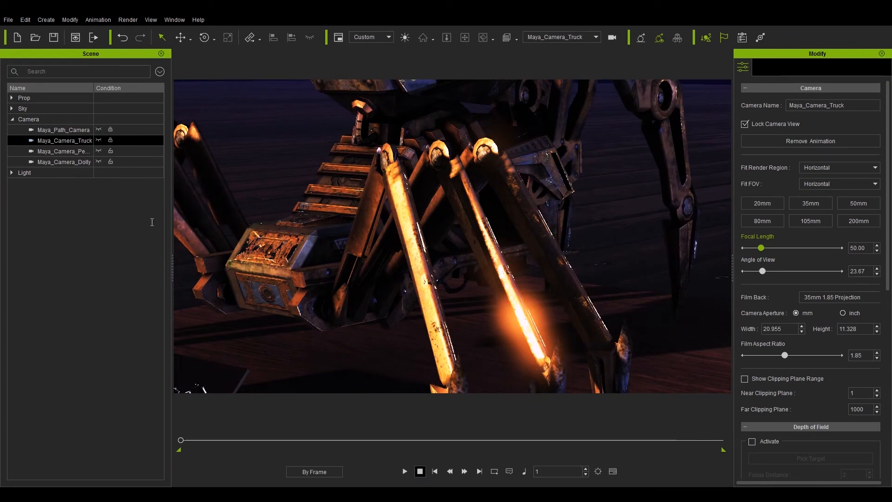
pyautogui.click(64, 151)
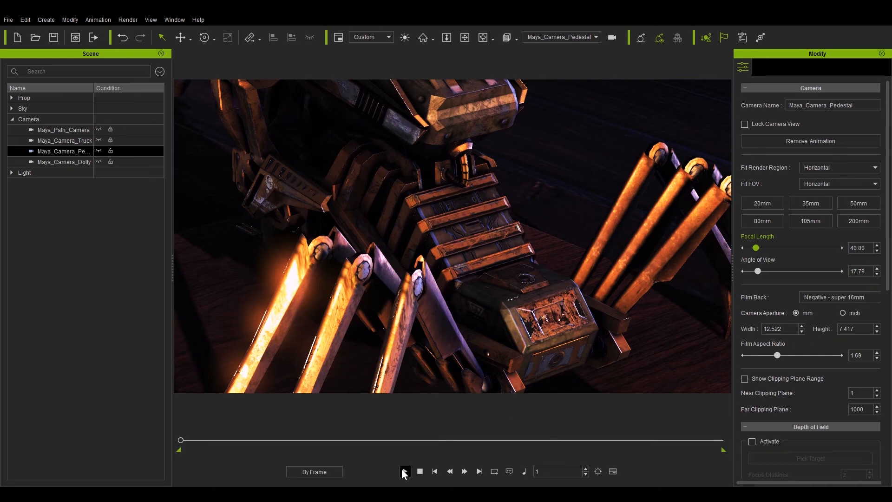
# Play back the pedestal camera's move, then view through Maya_Camera_Dolly
pyautogui.click(405, 471)
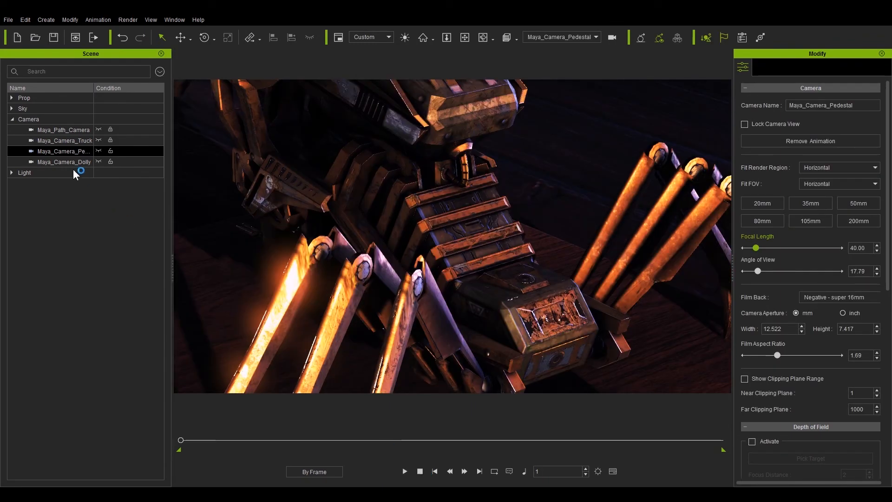
pyautogui.click(64, 162)
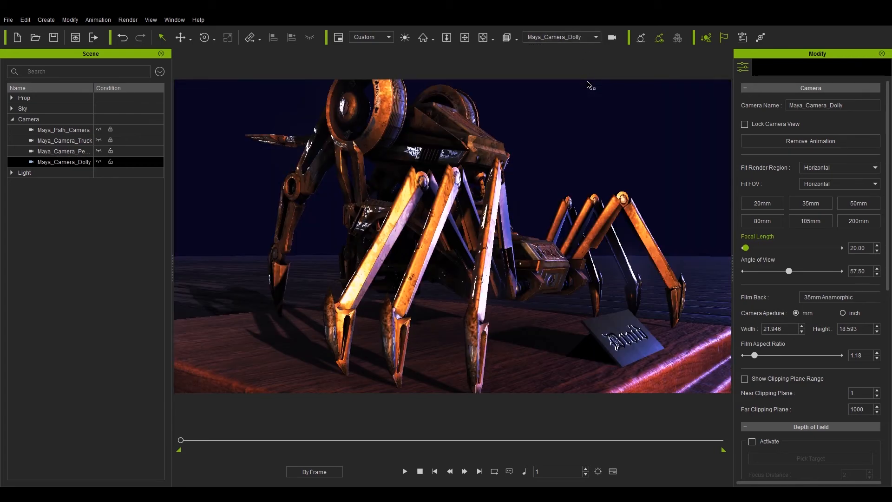
pyautogui.moveTo(834, 307)
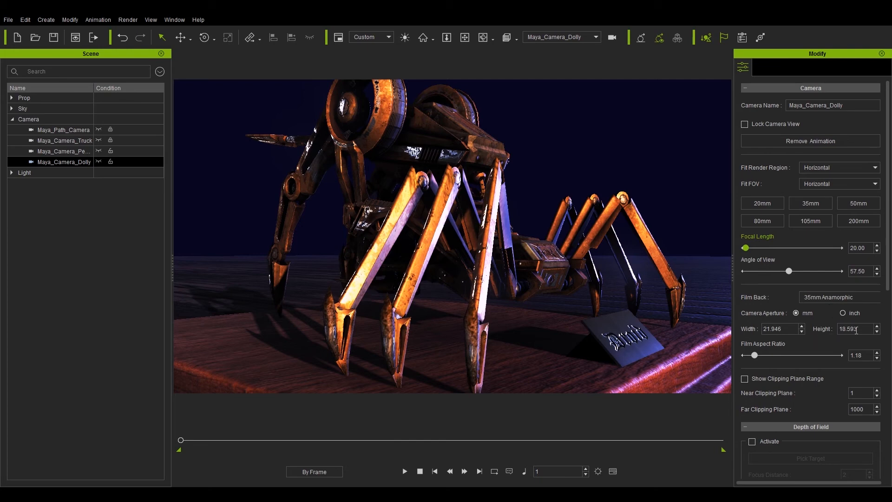
# Play Maya_Camera_Dolly's push-in toward the droid through to frame 600
pyautogui.click(404, 471)
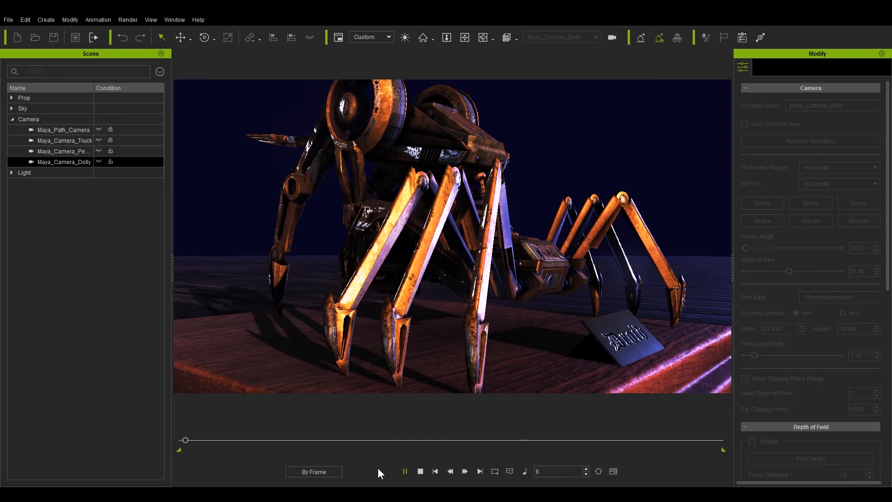
pyautogui.click(405, 472)
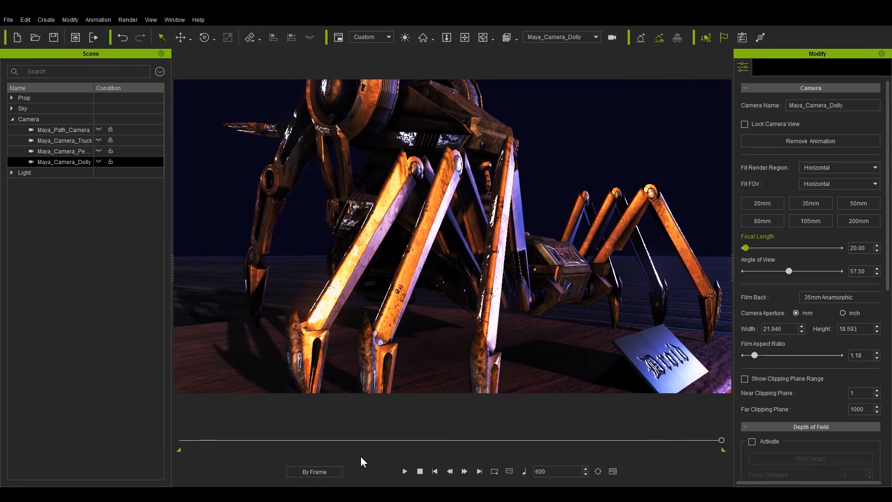
pyautogui.click(613, 471)
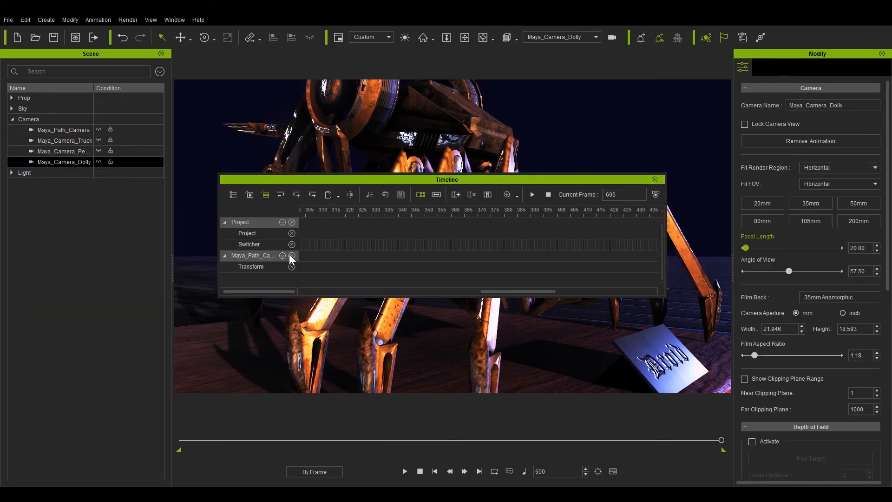
# Hide the path camera track, set the Switcher to Maya_Camera_Truck at frame 1, and advance the frame
pyautogui.click(292, 255)
pyautogui.write('1')
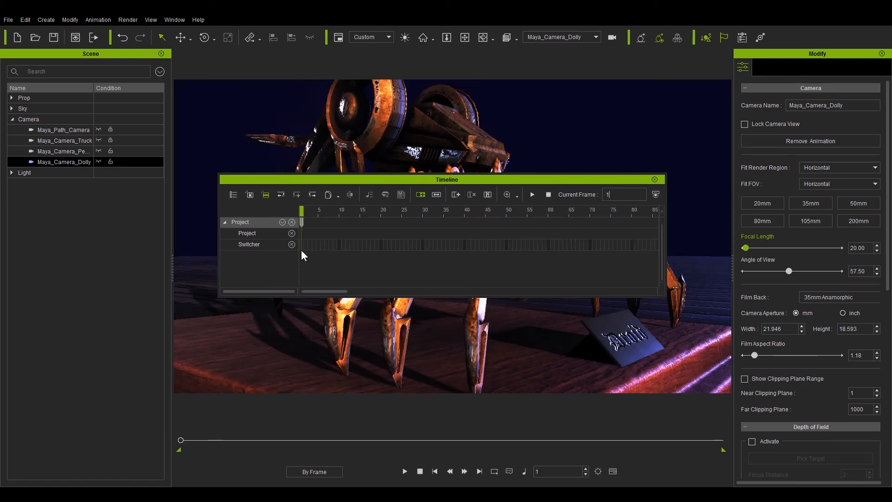
pyautogui.rightClick(249, 244)
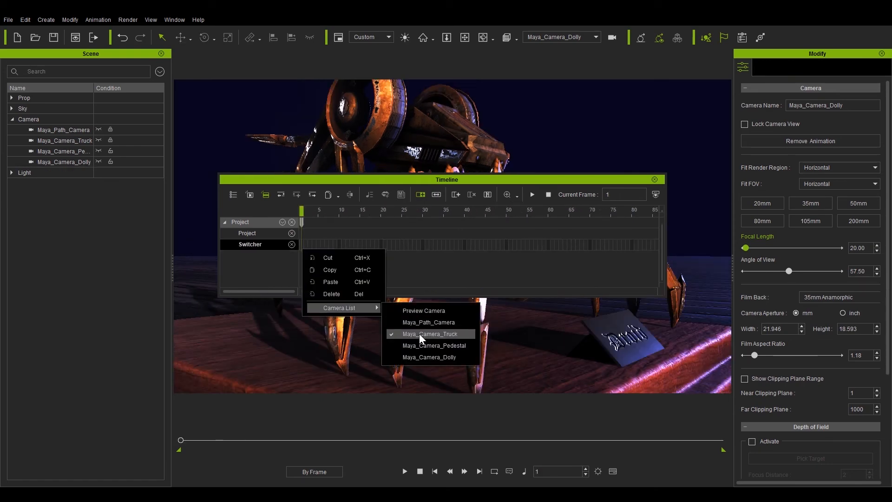
pyautogui.click(431, 333)
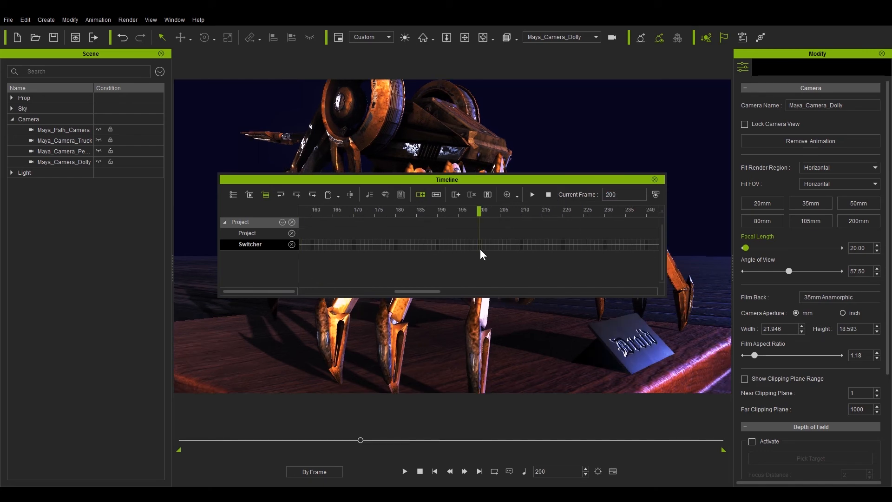
pyautogui.tripleClick(624, 194)
pyautogui.write('400')
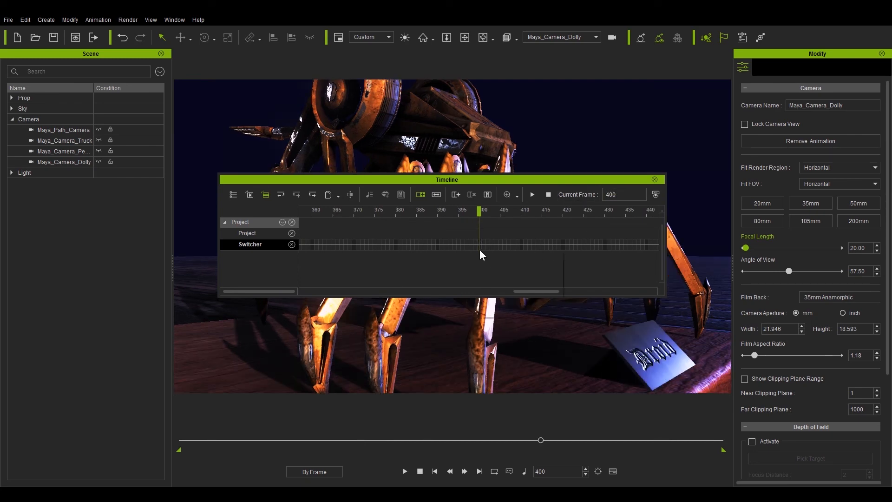
pyautogui.moveTo(552, 281)
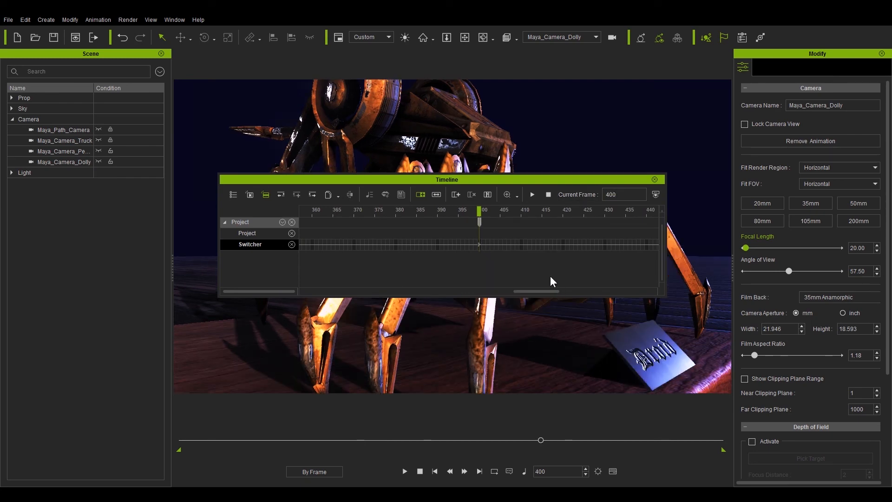
# View through the Switch camera and play back the switched camera sequence
pyautogui.click(595, 37)
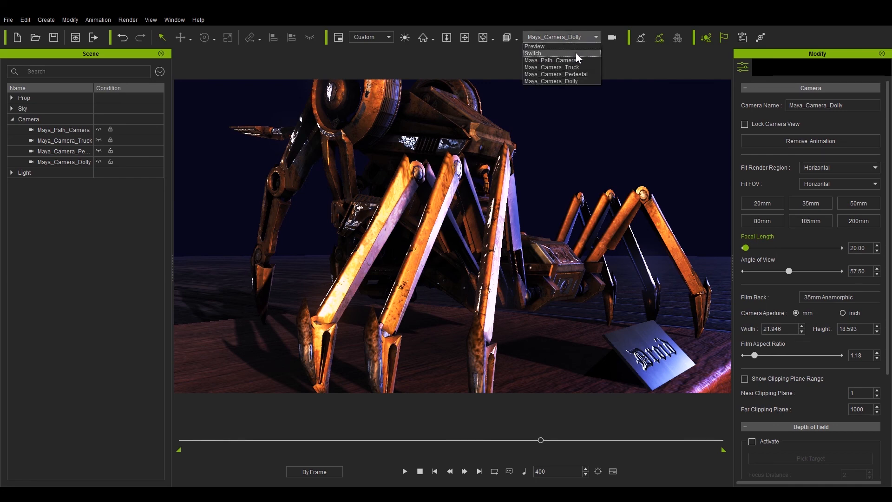
pyautogui.click(532, 53)
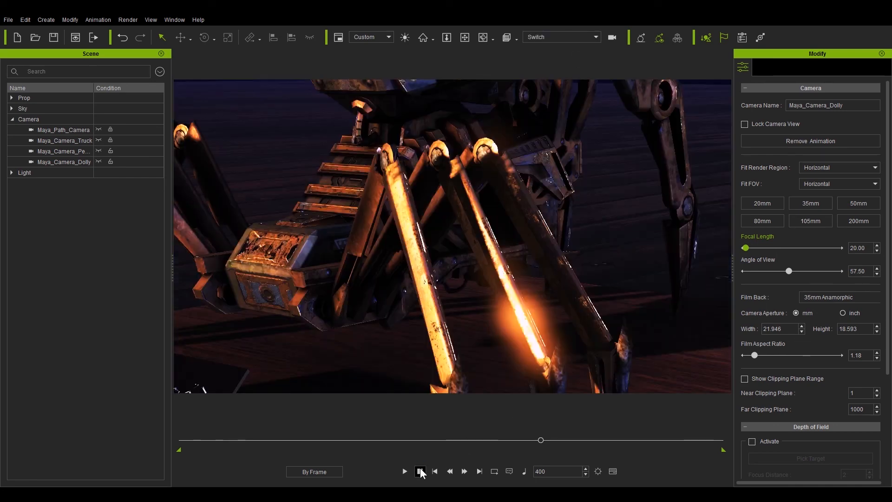
pyautogui.click(404, 472)
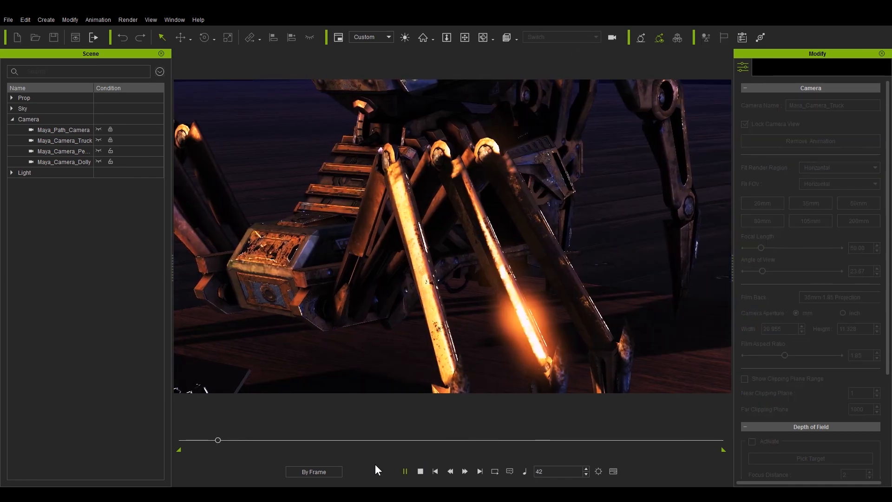